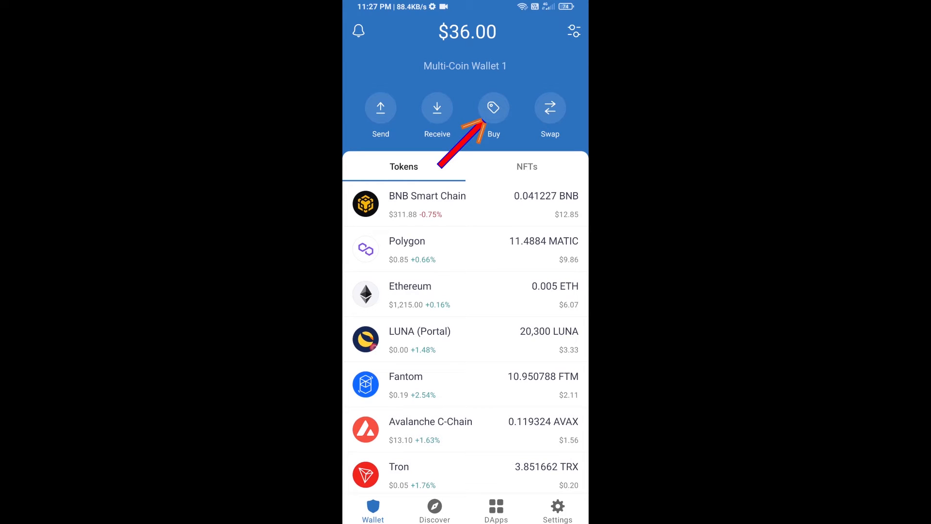
# Step: Look up BNB Smart Chain in the wallet and view its receiving address, then return to the token list
pyautogui.click(492, 108)
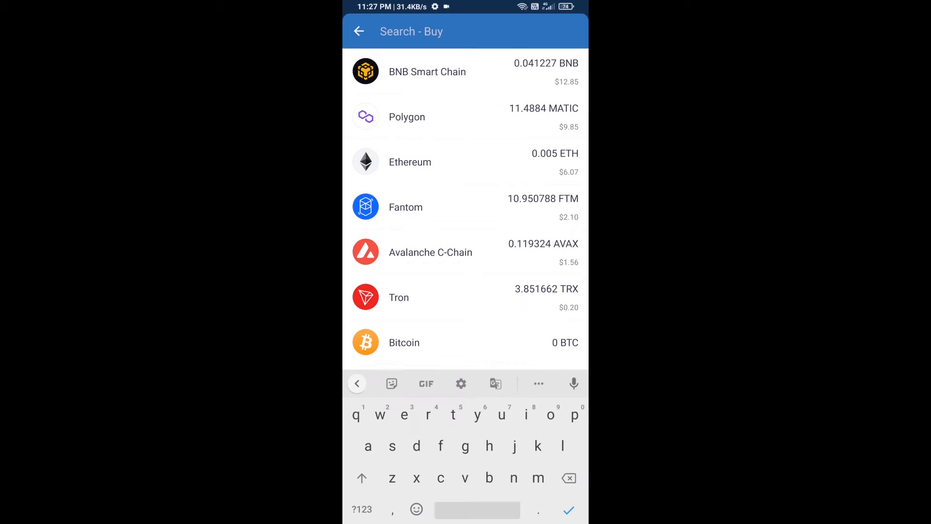
pyautogui.write('bnb')
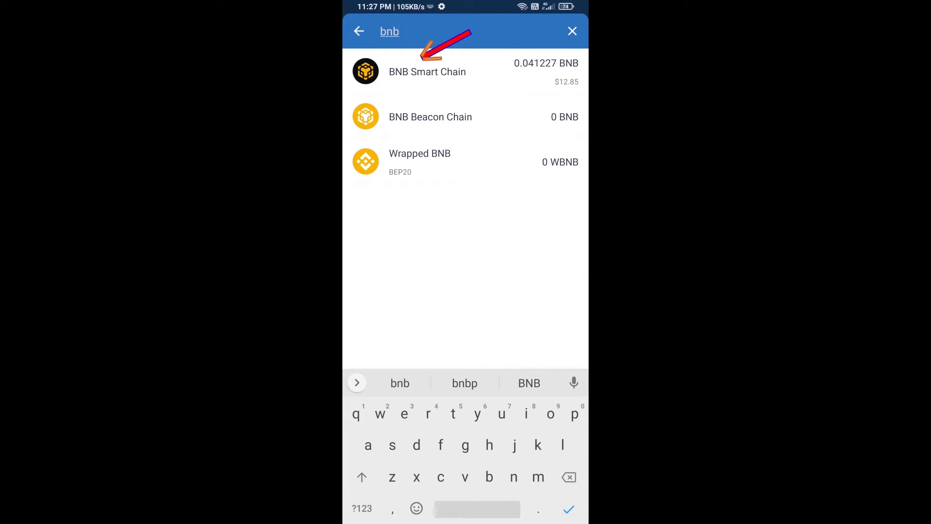
pyautogui.click(426, 71)
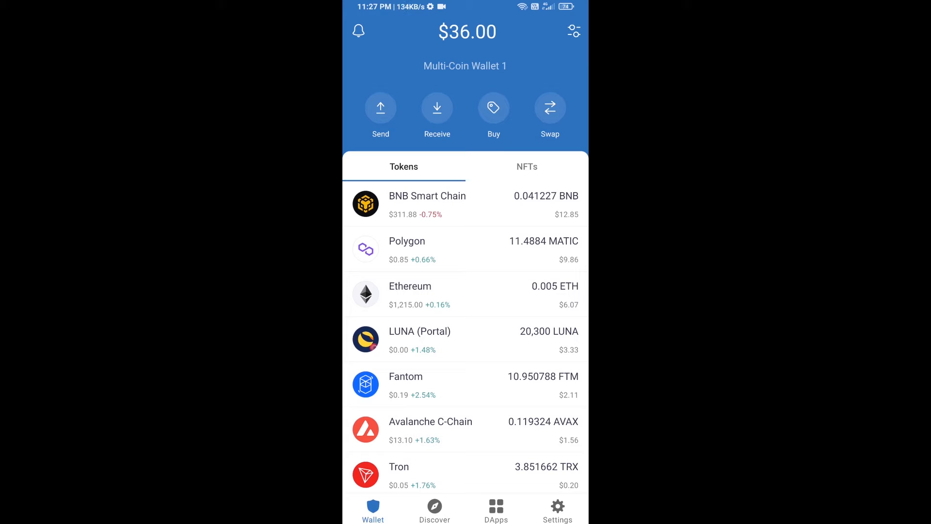
pyautogui.click(464, 205)
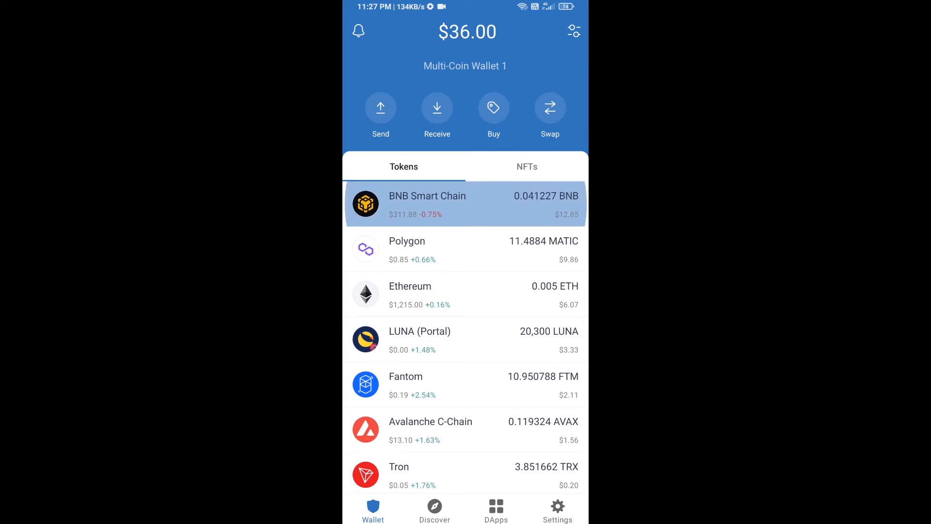
pyautogui.click(464, 203)
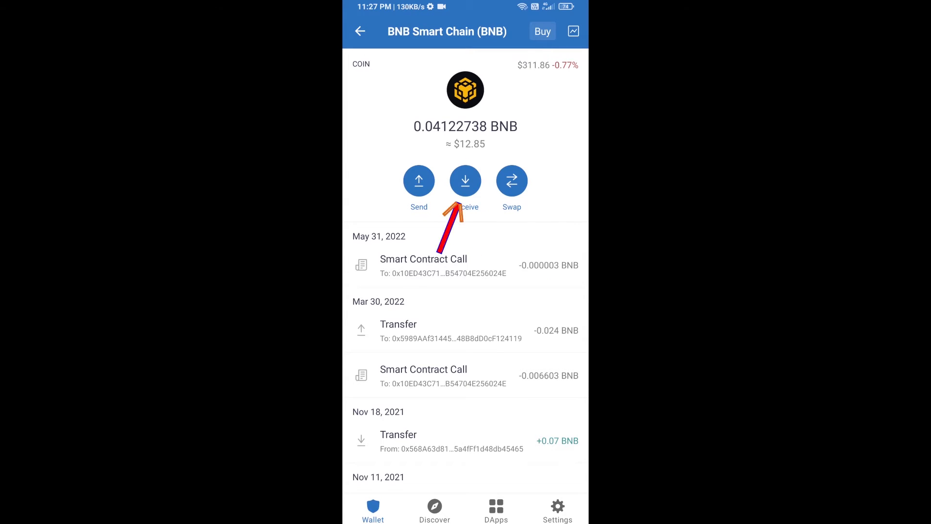
pyautogui.click(465, 181)
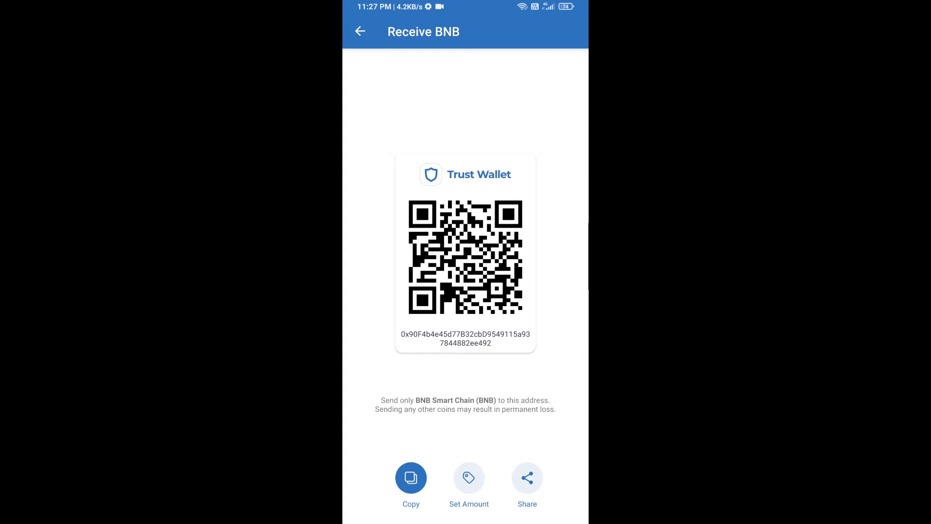
pyautogui.click(360, 31)
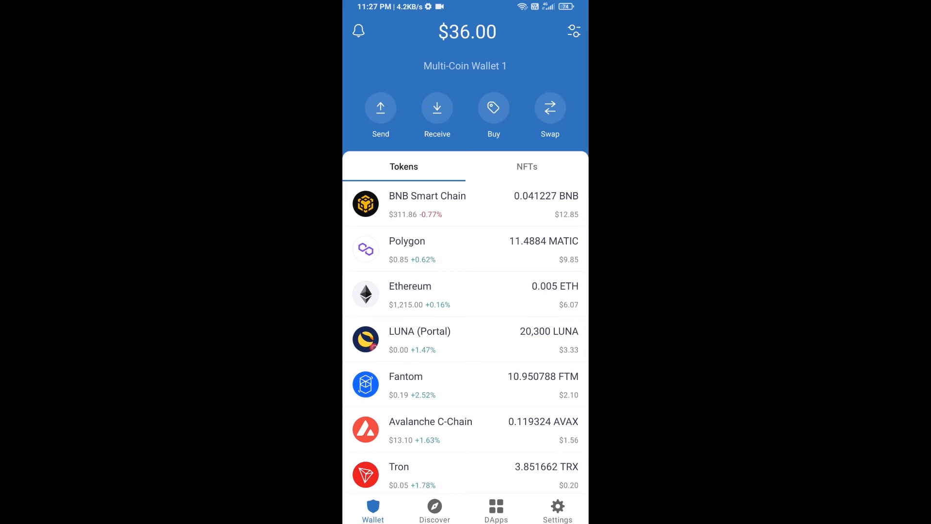
# Step: Launch PancakeSwap from the Popular section of the DApps directory
pyautogui.click(496, 509)
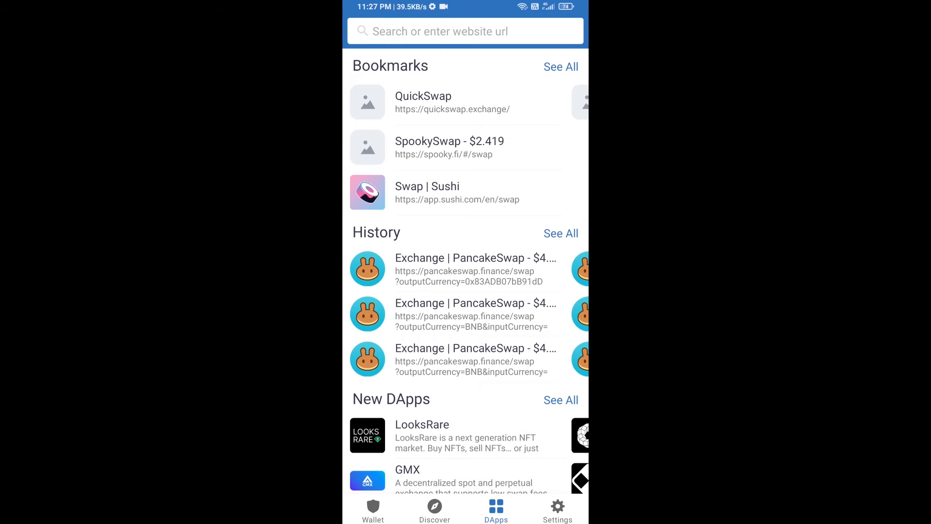
pyautogui.scroll(-3)
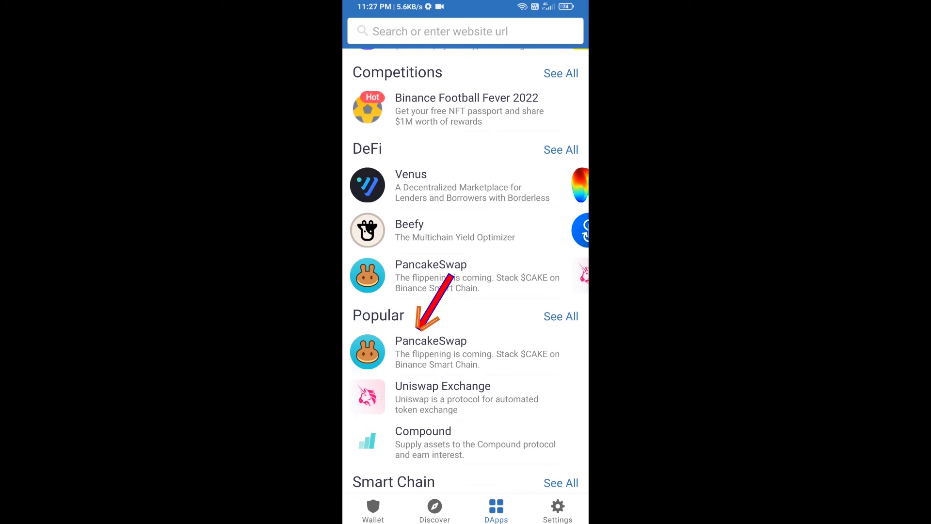
pyautogui.click(430, 341)
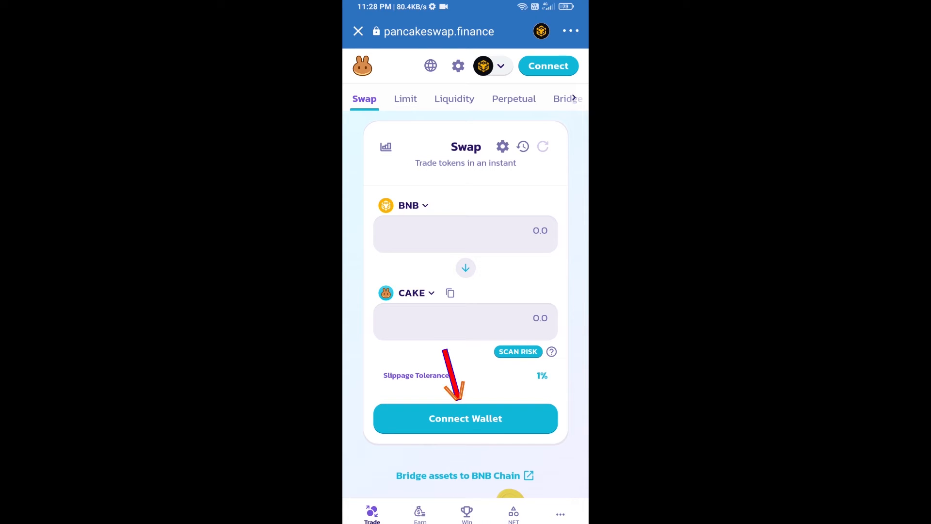
# Step: Connect PancakeSwap to Trust Wallet and copy the ESCROW token contract address from CoinMarketCap
pyautogui.click(464, 418)
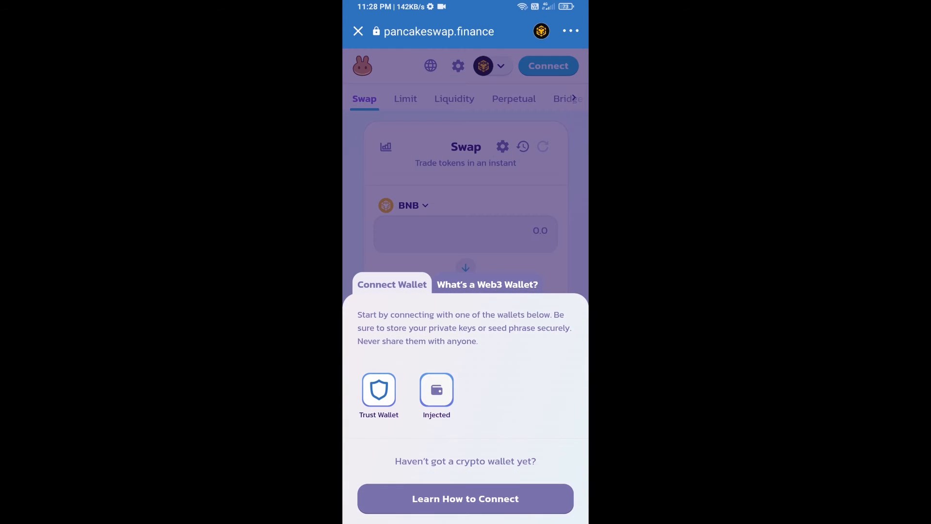
pyautogui.click(378, 391)
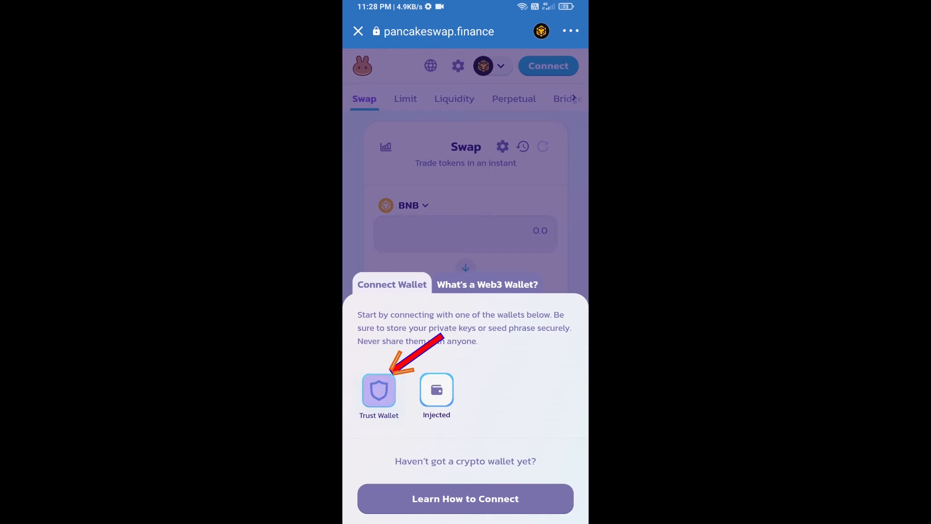
pyautogui.click(379, 389)
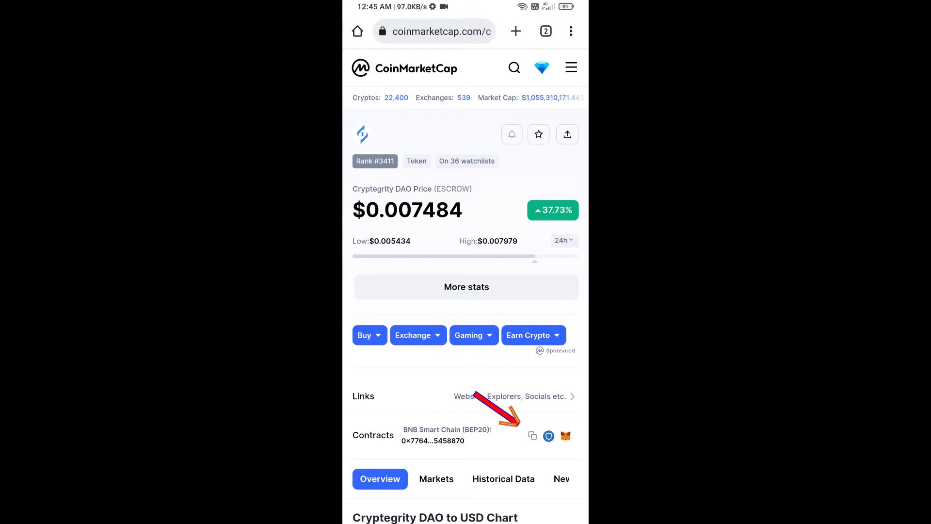
pyautogui.click(533, 435)
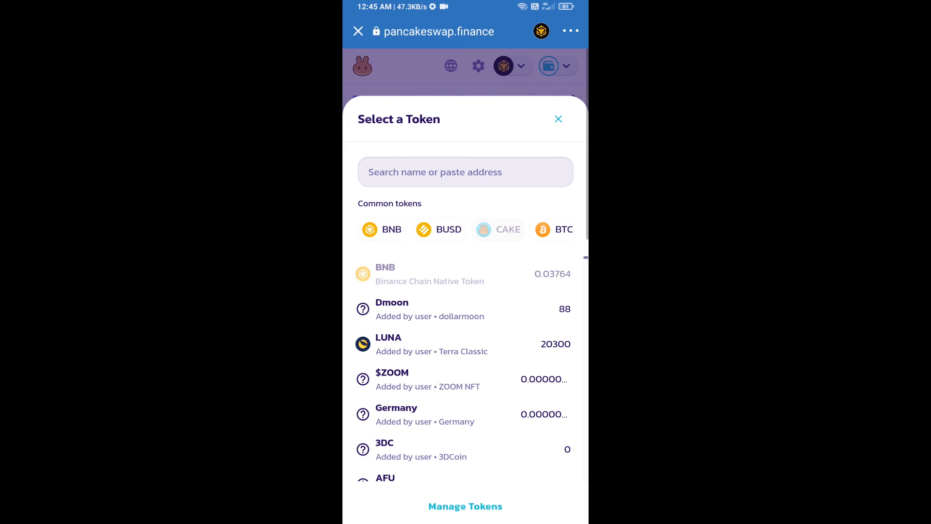
# Step: Paste the ESCROW contract address into token search and import Cryptegrity DAO, accepting the risk warning
pyautogui.click(464, 171)
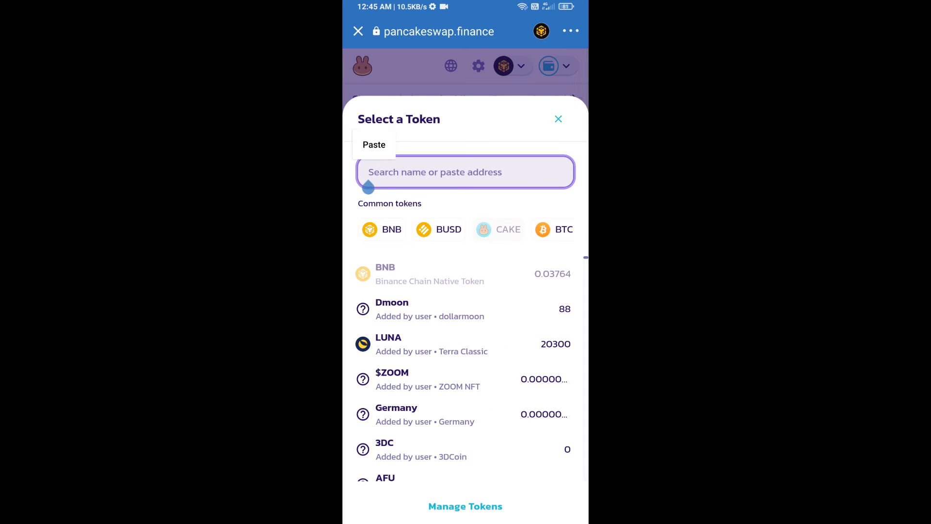
pyautogui.click(375, 145)
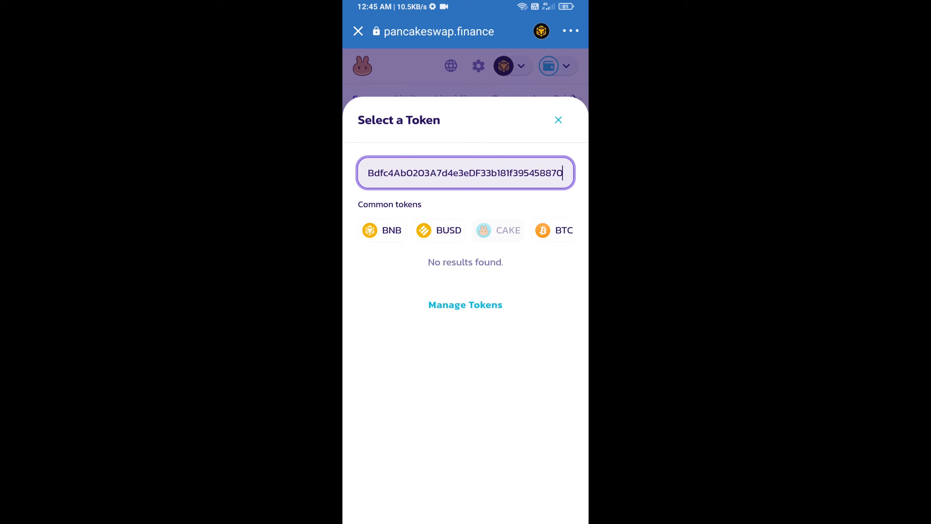
pyautogui.write('Bdfc4AbO2O3A7d4e3eDF33b181f39545887O')
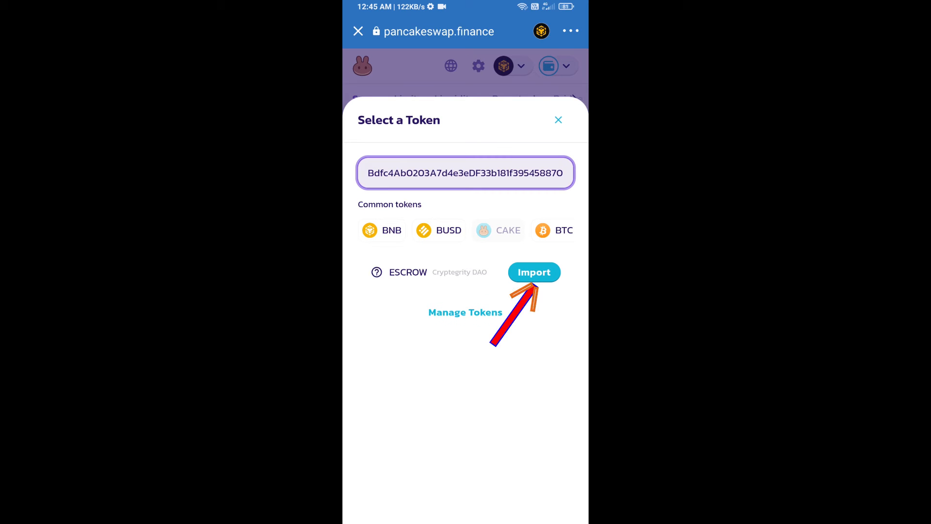
pyautogui.click(534, 271)
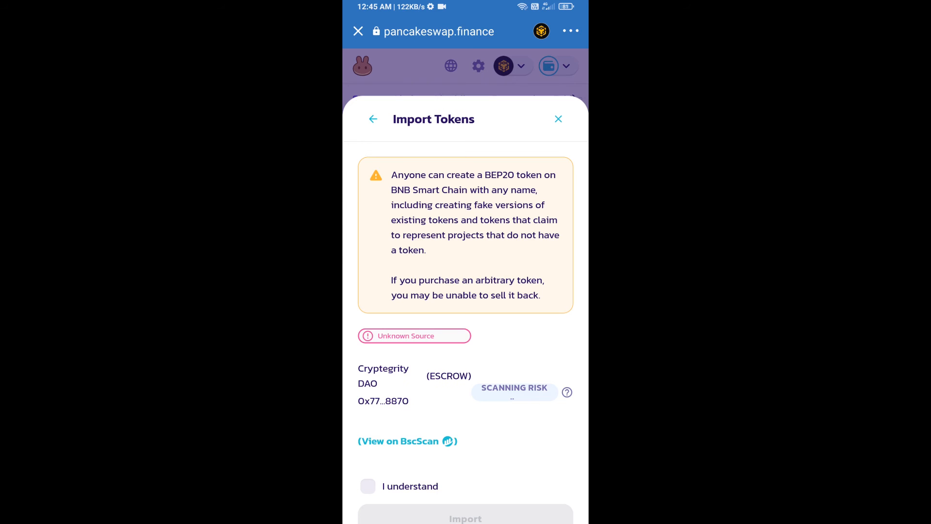
pyautogui.click(366, 486)
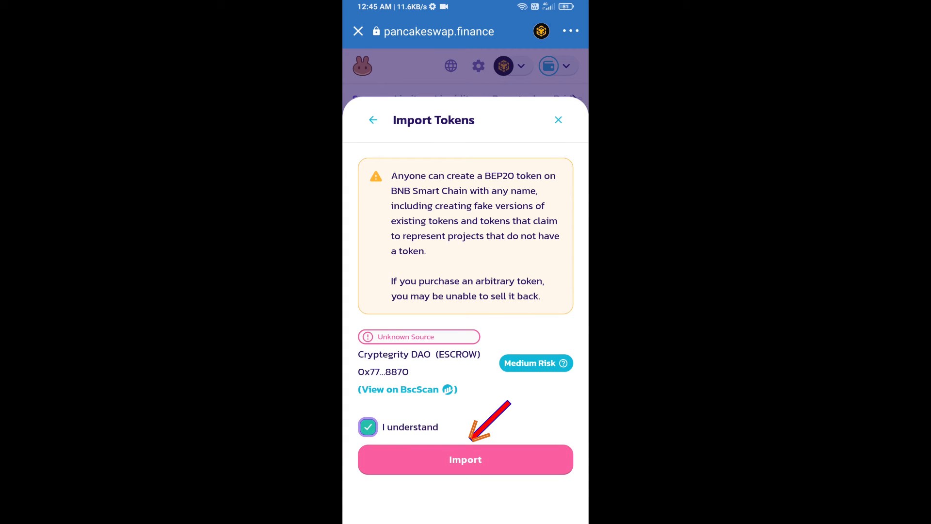
pyautogui.click(465, 459)
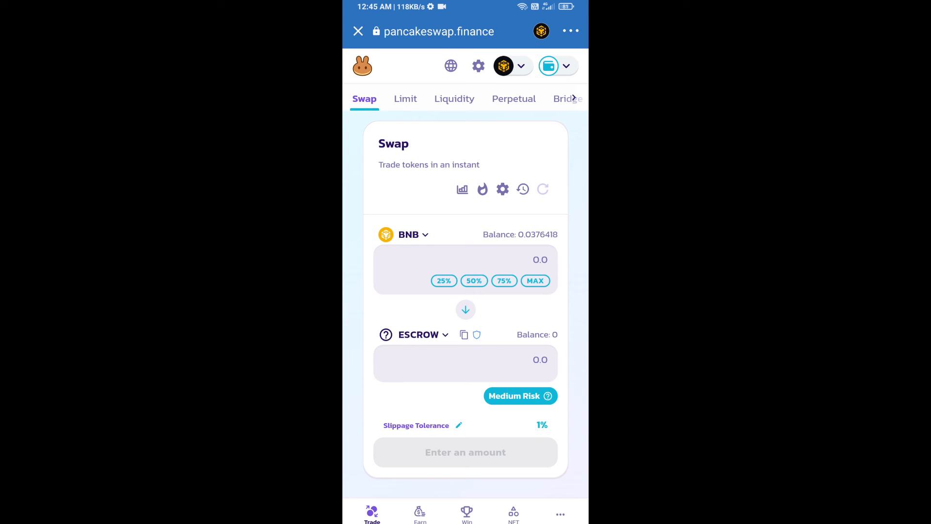
# Step: Set a custom slippage tolerance of 11% in the swap settings
pyautogui.click(501, 189)
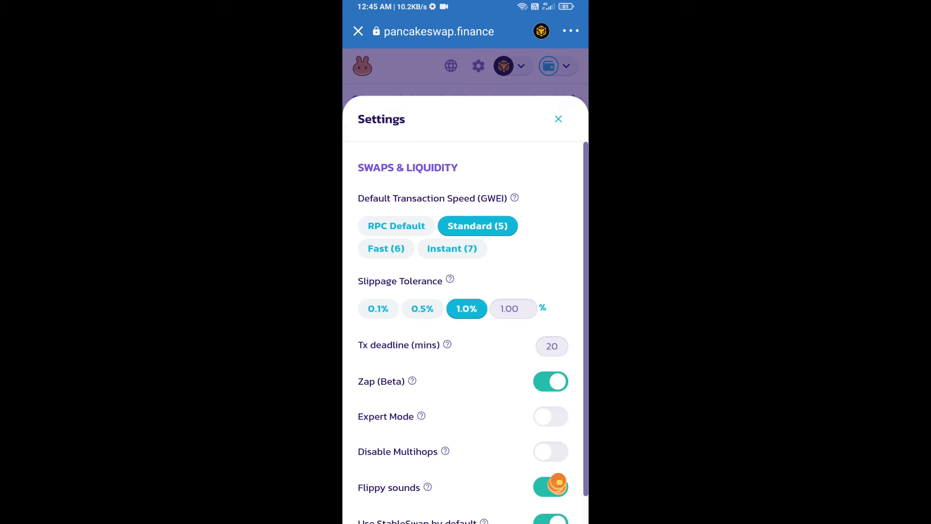
pyautogui.click(512, 309)
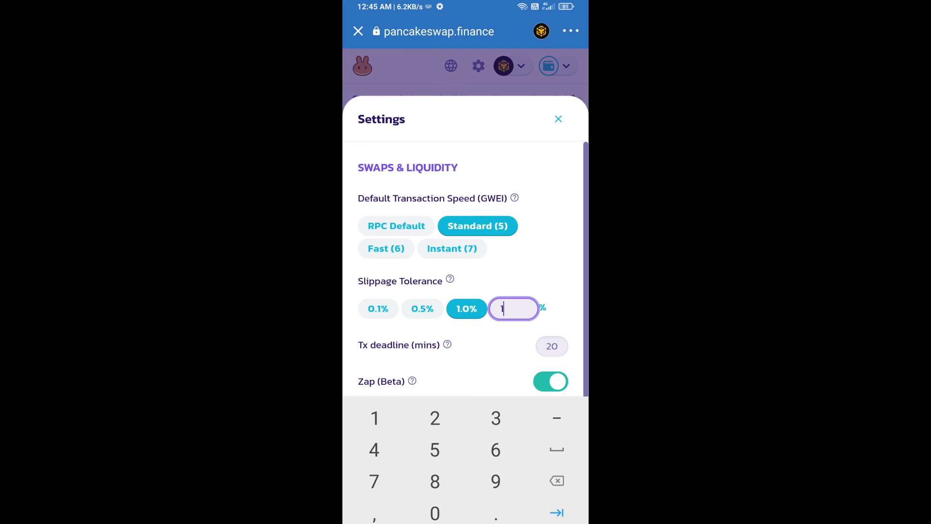
pyautogui.write('1')
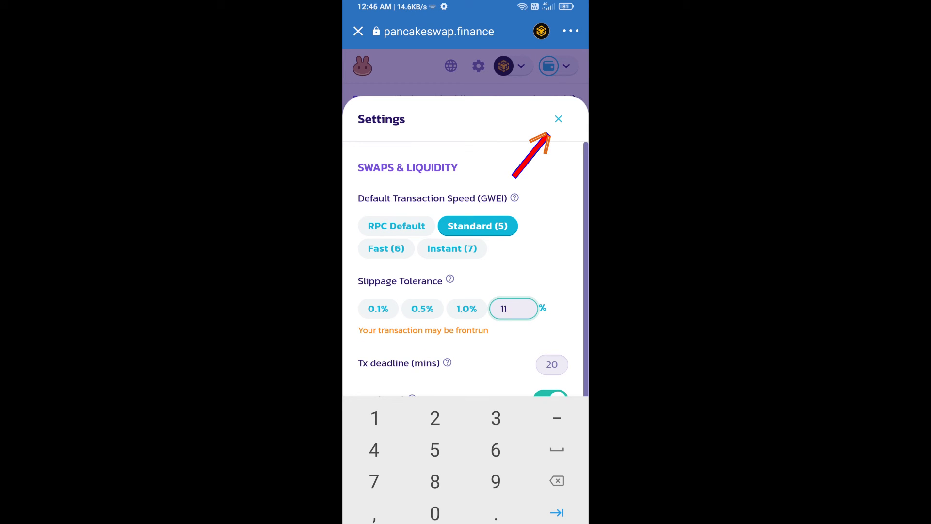
pyautogui.click(557, 118)
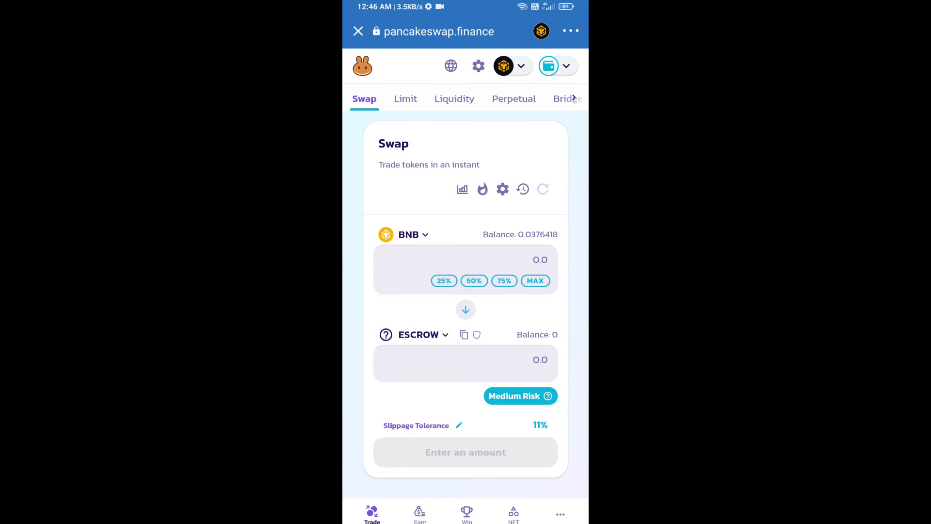
# Step: Enter 0.005 ESCROW to receive for about 0.000000121 BNB and confirm the swap
pyautogui.click(465, 359)
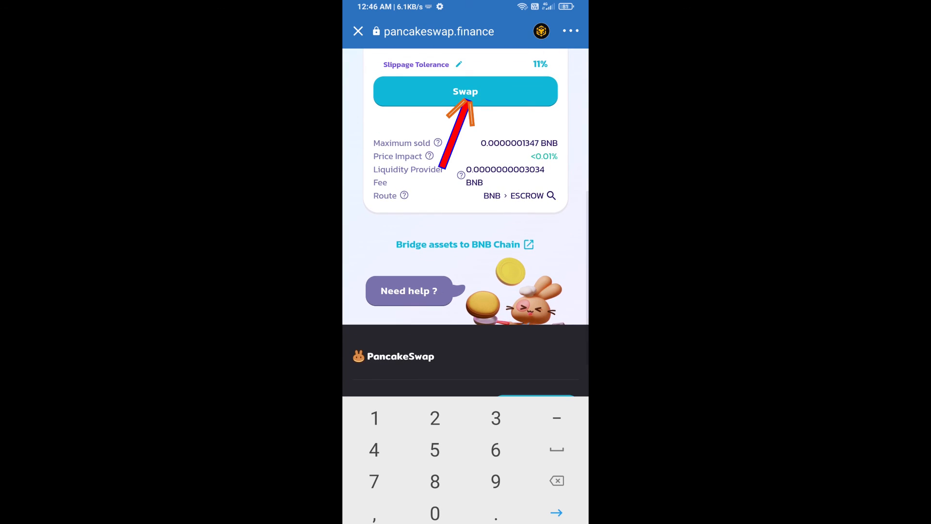
pyautogui.click(464, 91)
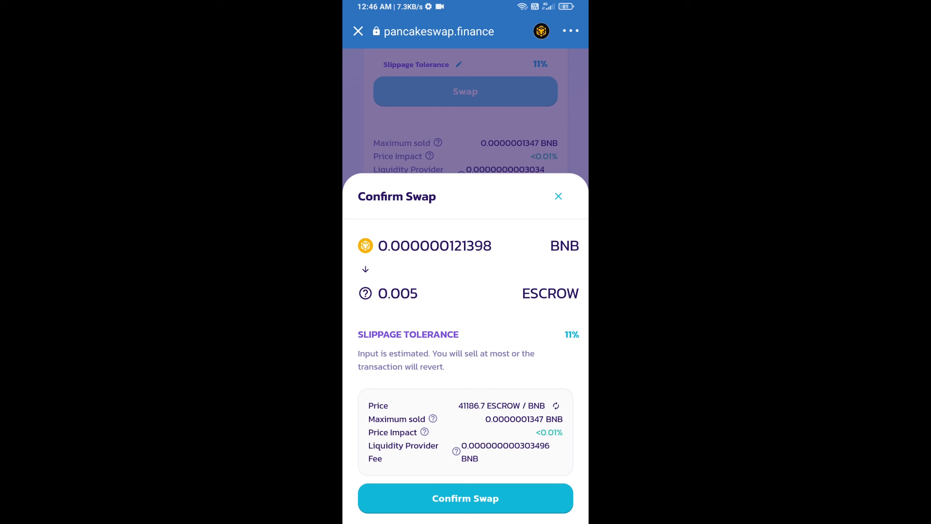
pyautogui.click(465, 497)
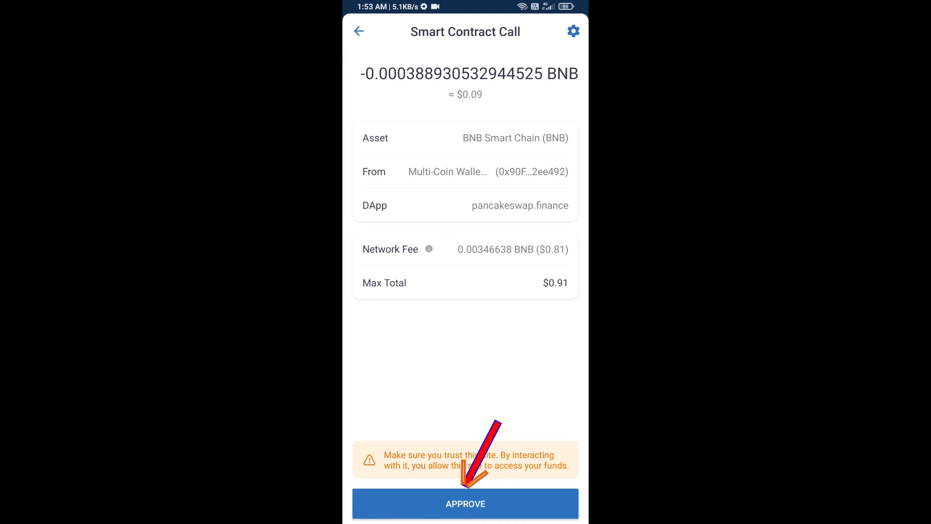
# Step: Approve the swap transaction and add the purchased ESCROW token to the wallet's assets
pyautogui.click(464, 503)
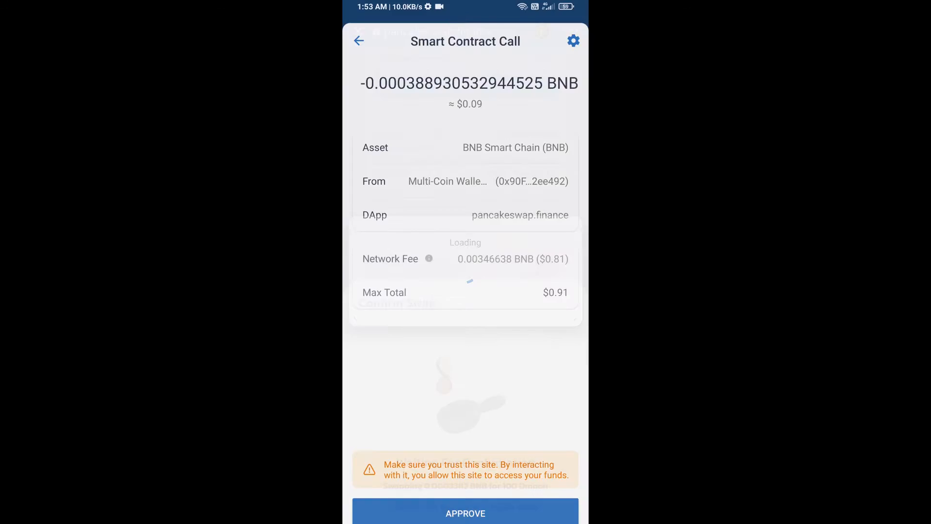
pyautogui.click(465, 512)
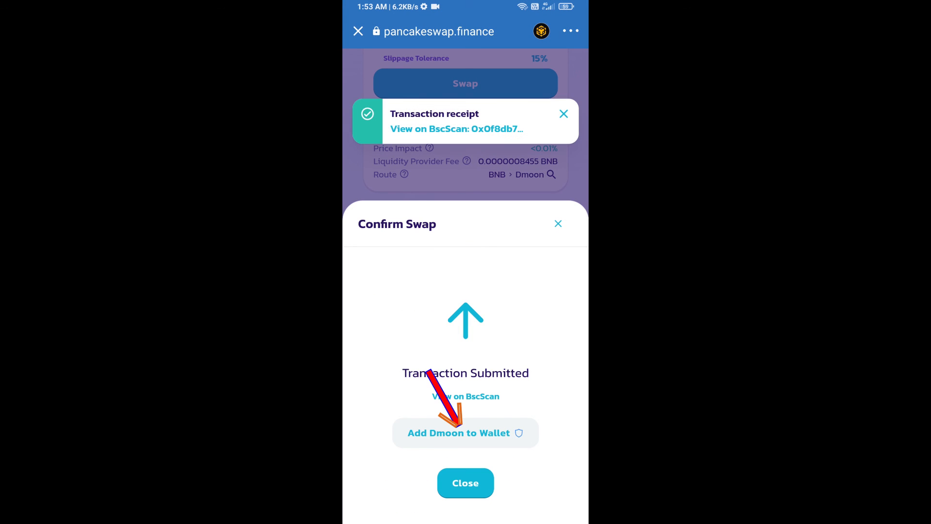
pyautogui.click(458, 433)
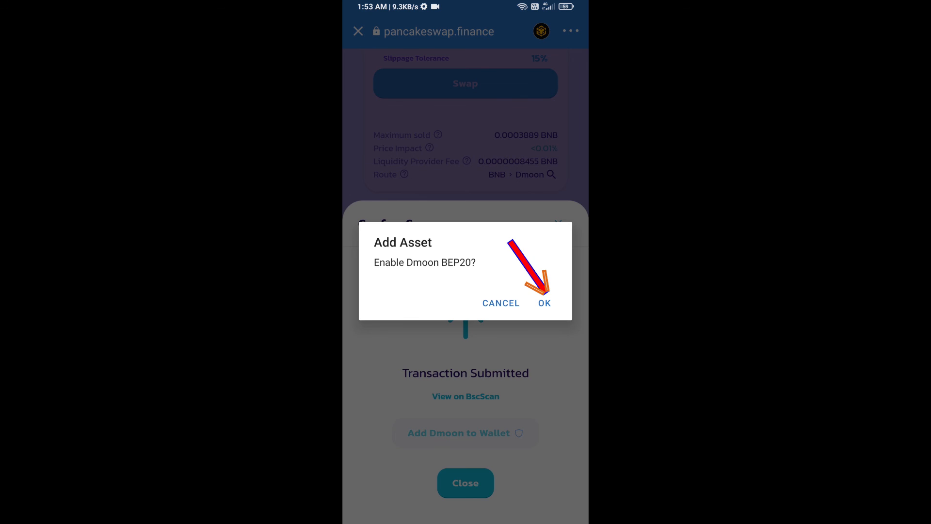
pyautogui.click(543, 303)
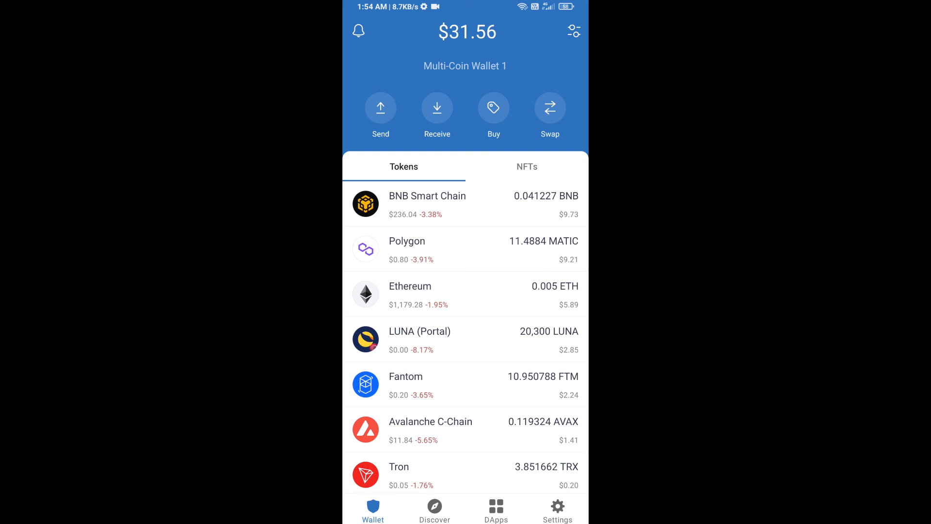